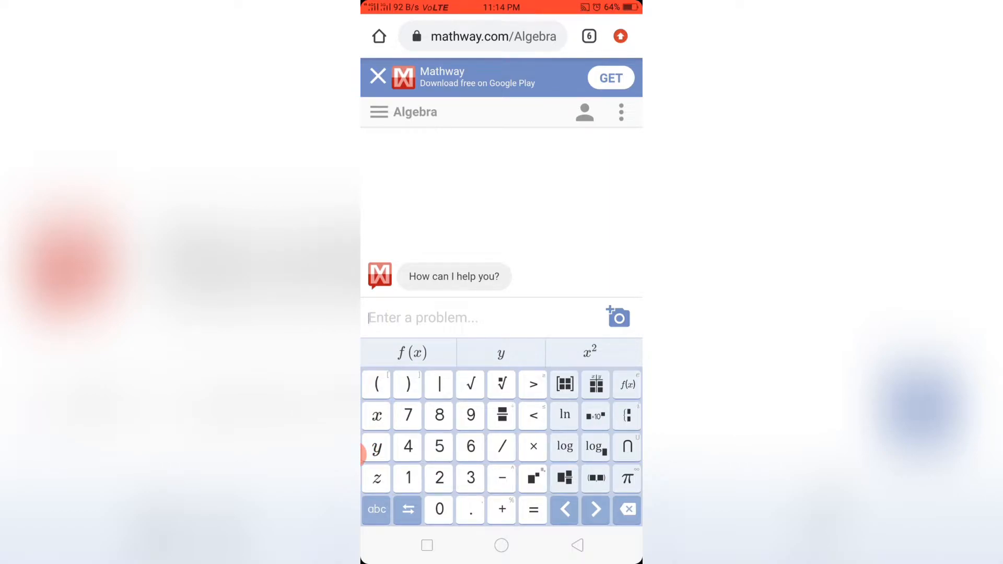
Show the list of math subjects from the Algebra solver's menu.
left_click(378, 112)
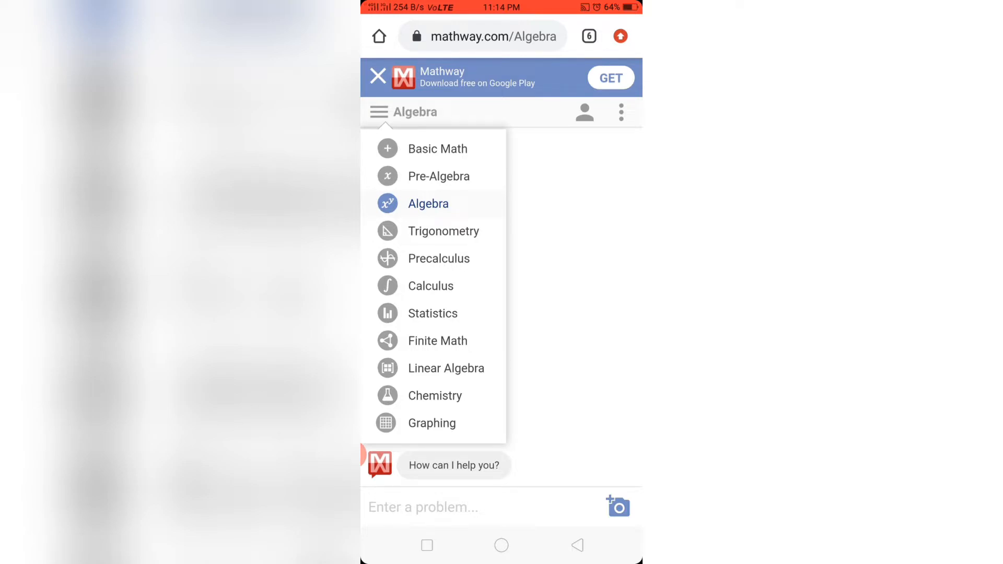
Switch to Basic Math and enter the equation x|x²| = 0 in the problem box.
left_click(437, 148)
type("x")
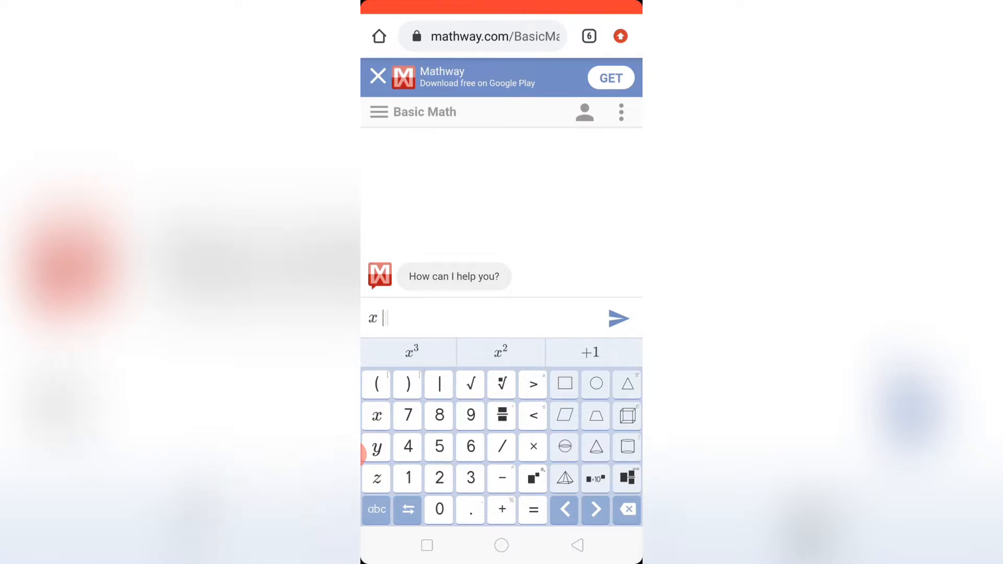
left_click(377, 415)
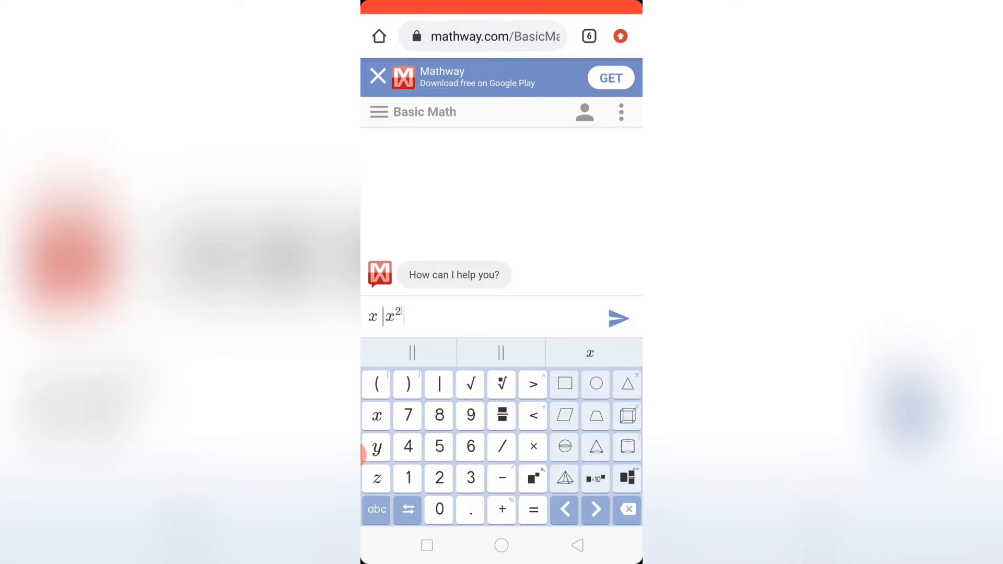
left_click(531, 510)
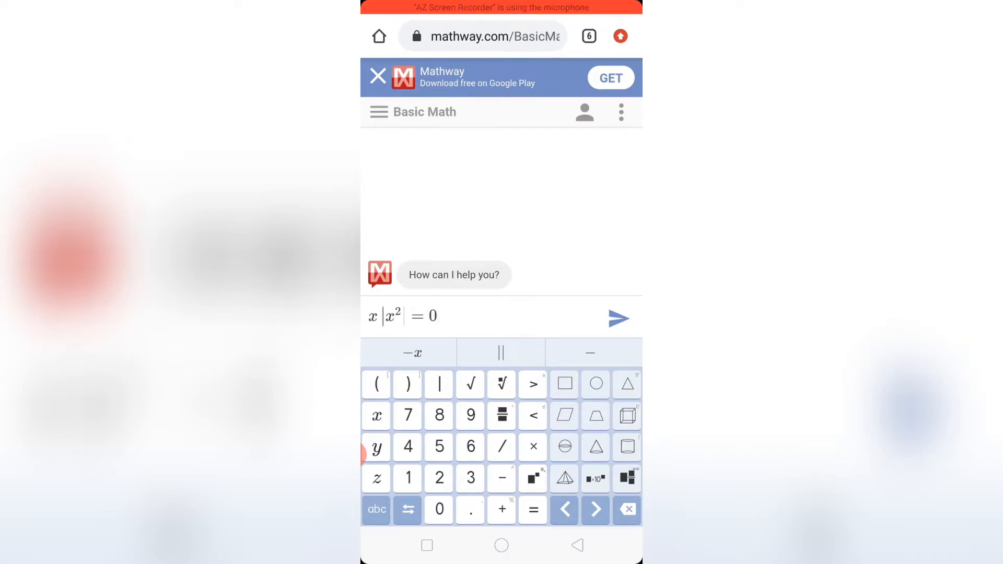
Submit x|x²| = 0 and solve it for x, getting x = 0.
left_click(617, 317)
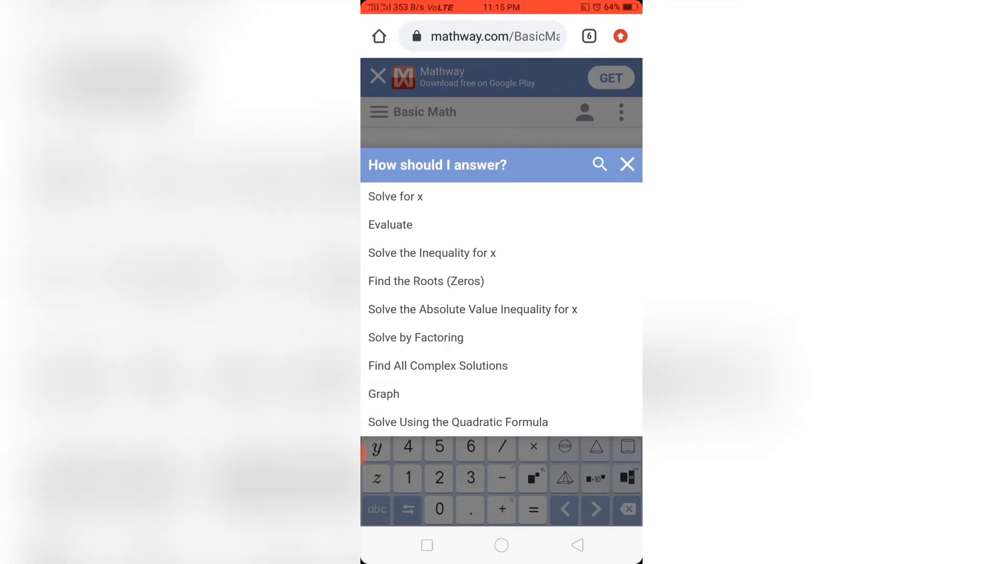
left_click(395, 196)
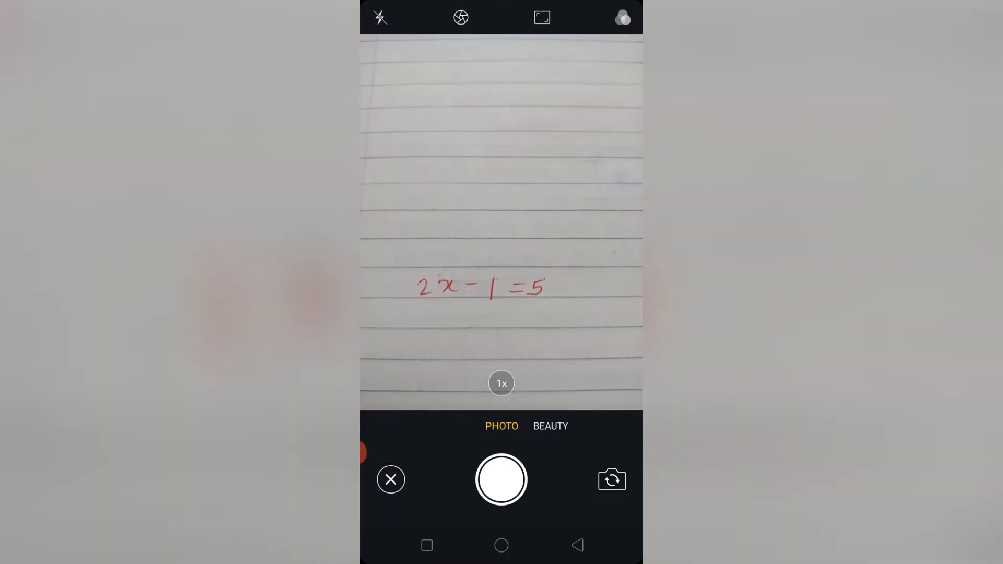
Photograph the handwritten equation 2x − 1 = 5 for cropping.
left_click(500, 480)
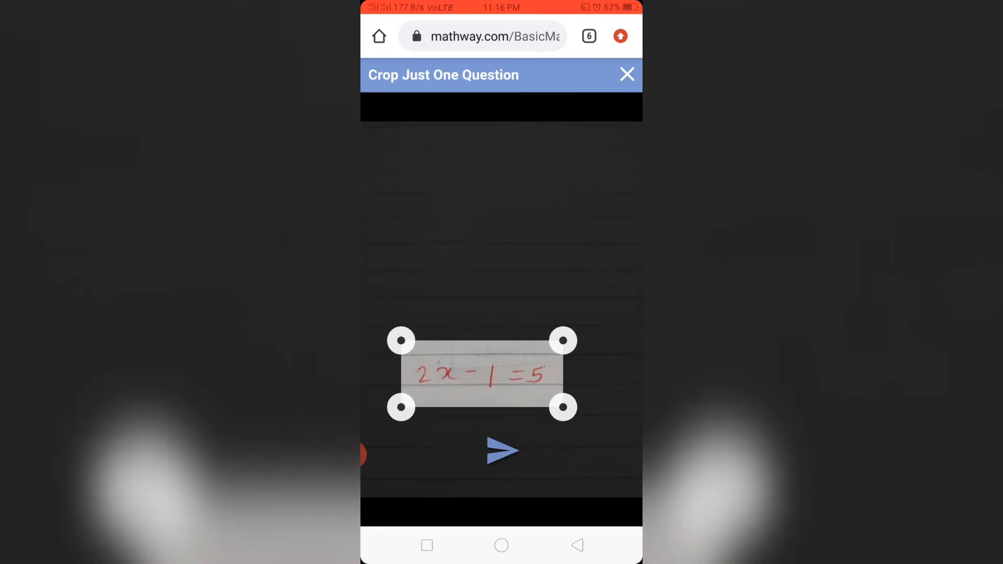
Send the cropped photo, then submit the recognised equation 2x − 1 = 5.
left_click(504, 451)
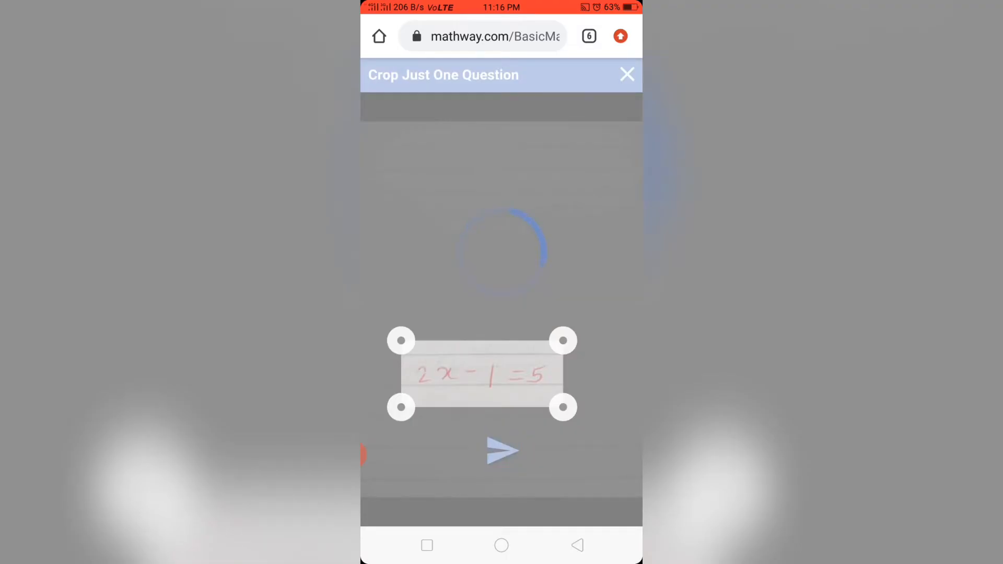
left_click(502, 450)
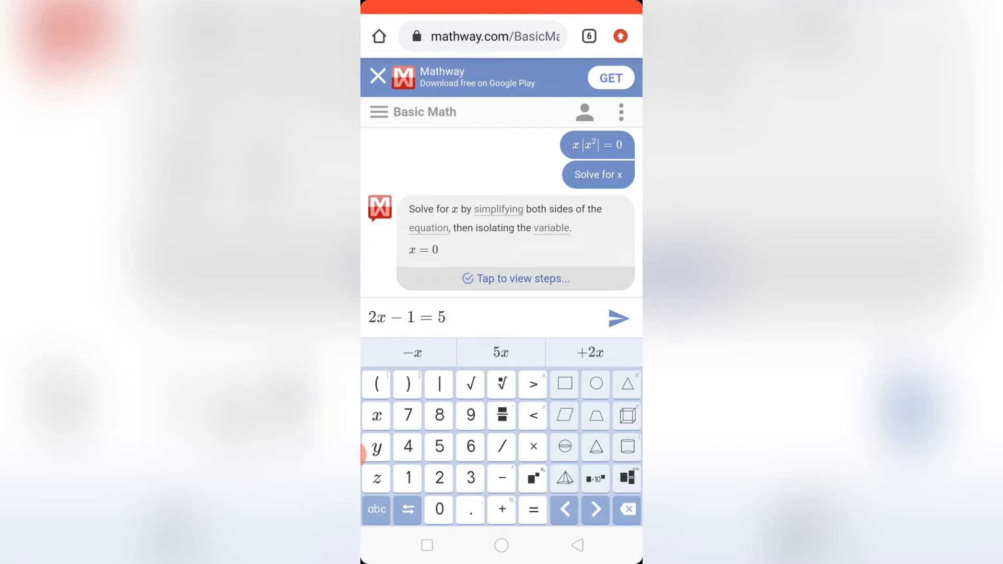
left_click(598, 174)
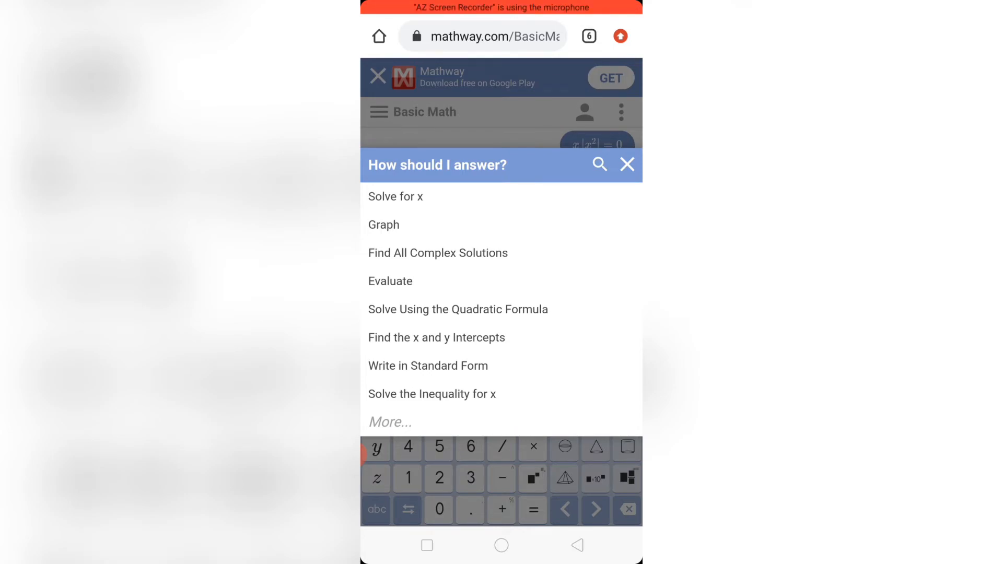
Solve 2x − 1 = 5 for x, getting x = 3.
left_click(394, 196)
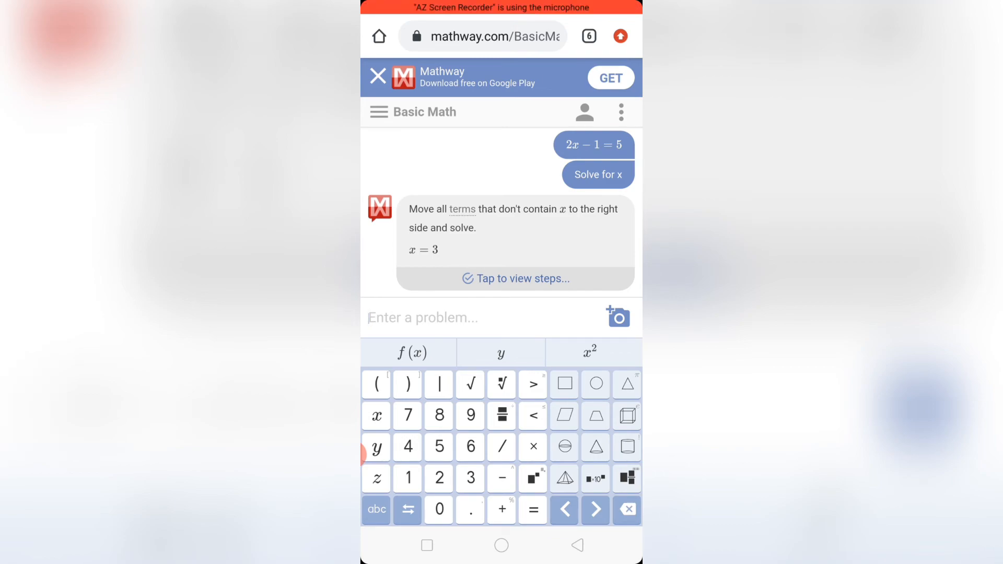
left_click(378, 112)
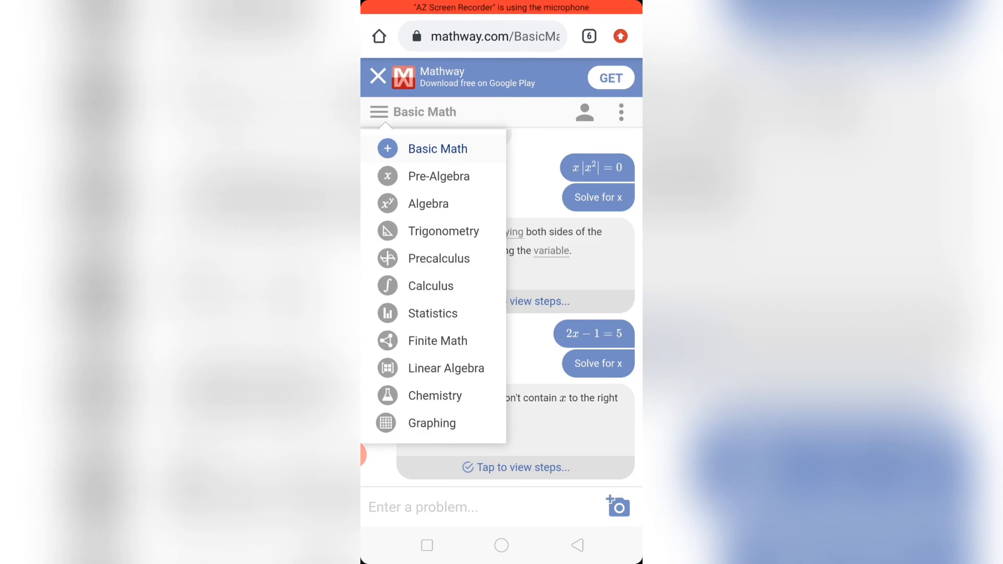
left_click(378, 111)
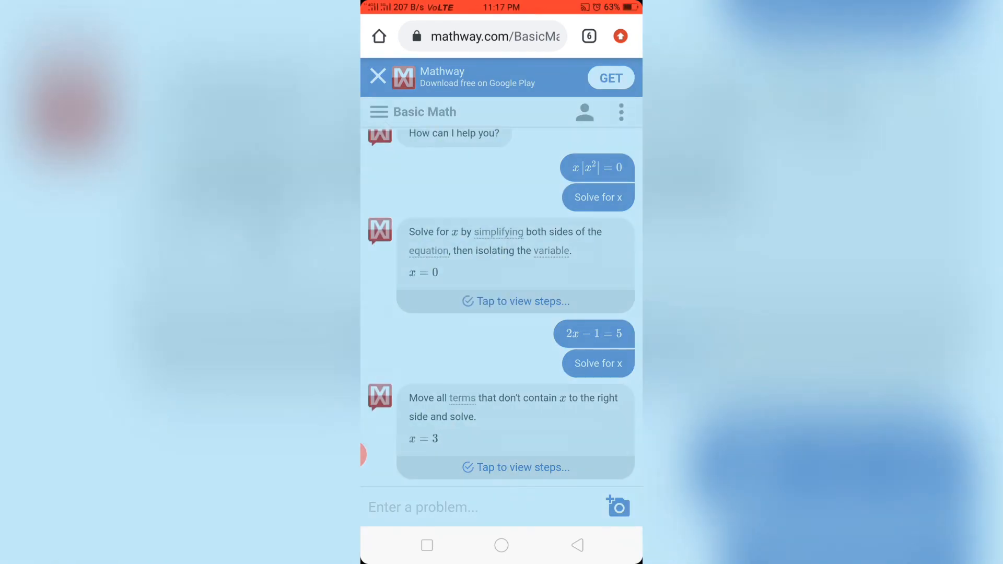